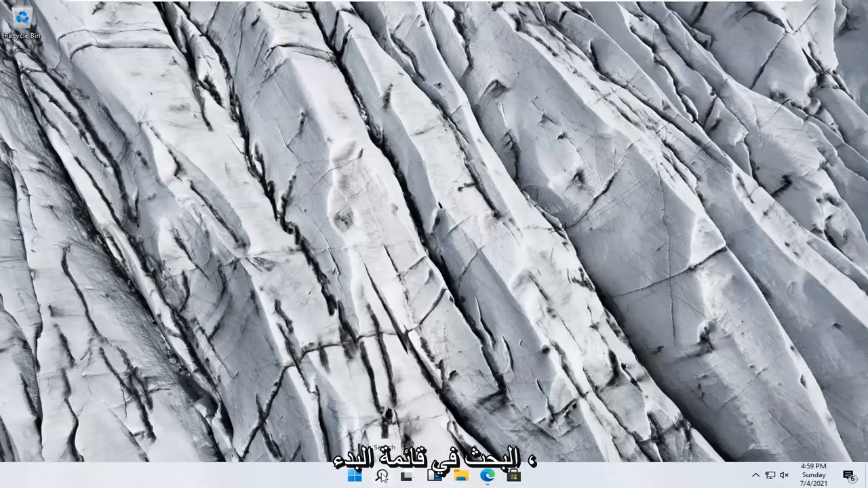
Search 'windows features' from the taskbar and launch Turn Windows features on or off
{"action": "left_click", "coordinate": [382, 474]}
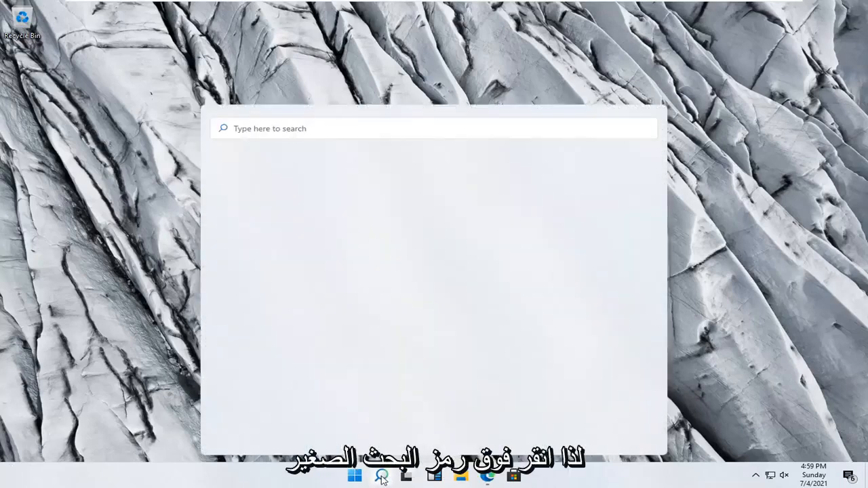
{"action": "type", "text": "windows"}
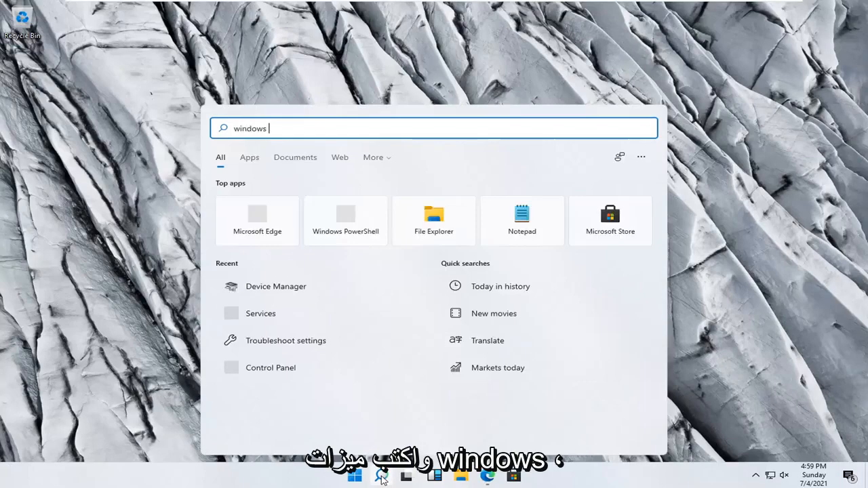
{"action": "type", "text": "features"}
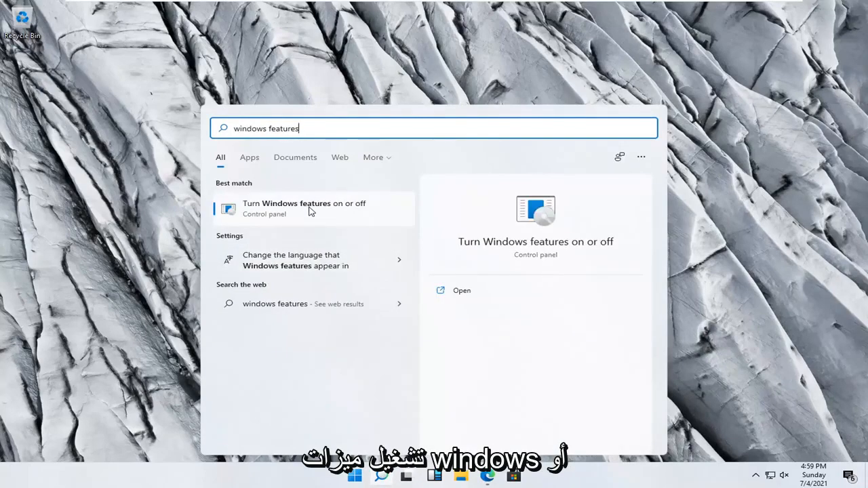
{"action": "left_click", "coordinate": [304, 209]}
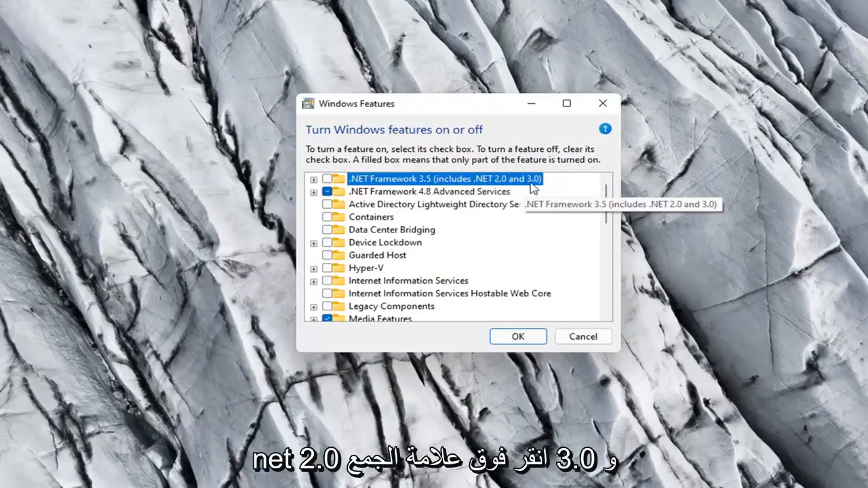
Expand .NET Framework 3.5 and check it with both Windows Communication Foundation sub-options
{"action": "left_click", "coordinate": [313, 179]}
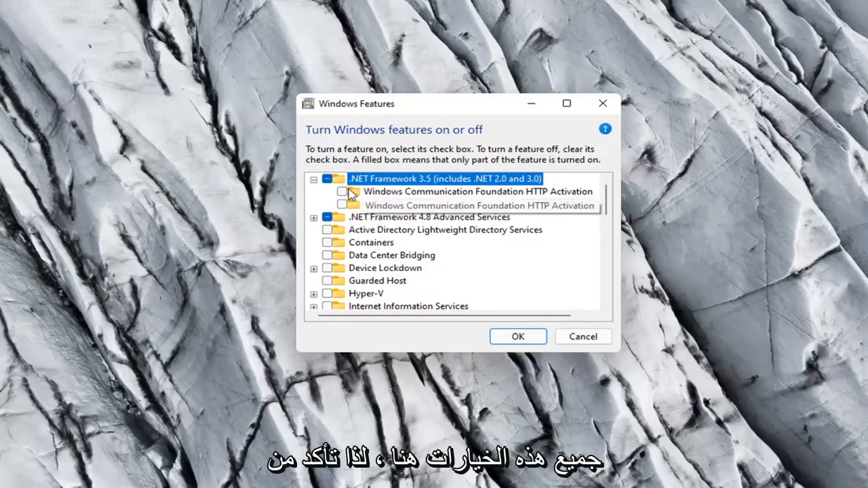
{"action": "left_click", "coordinate": [326, 179]}
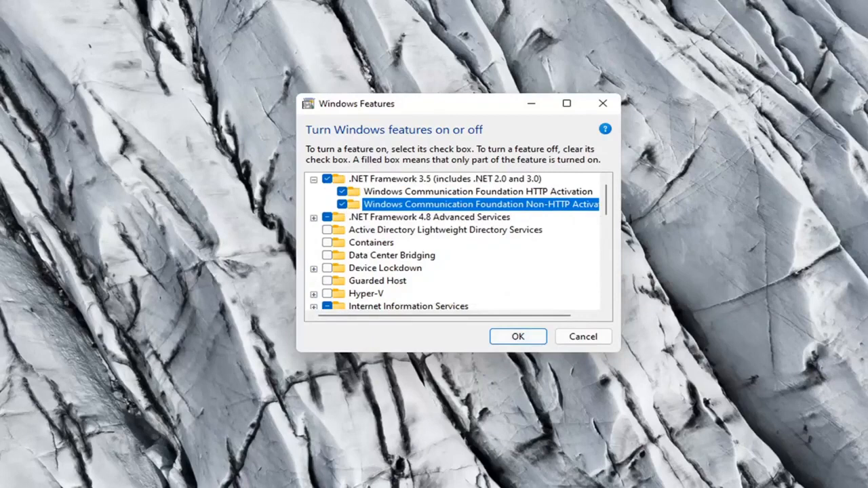
{"action": "mouse_move", "coordinate": [518, 336]}
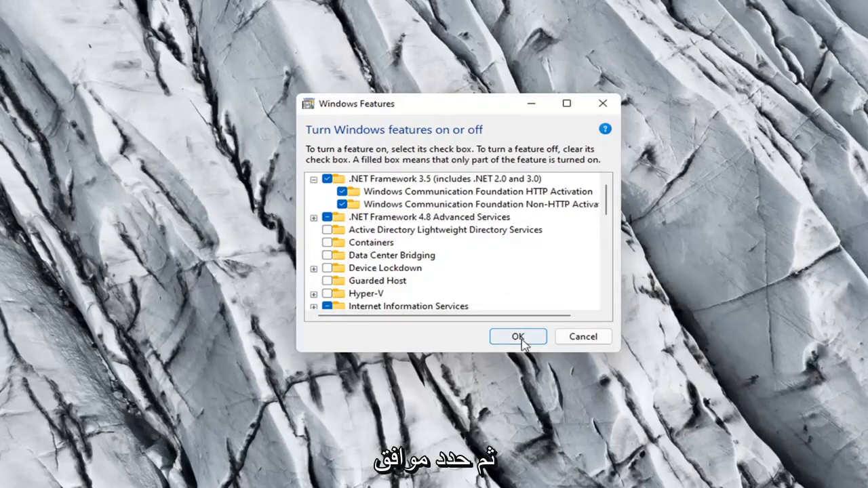
Confirm the changes and let Windows Update download the required .NET 3.5 files
{"action": "left_click", "coordinate": [517, 337]}
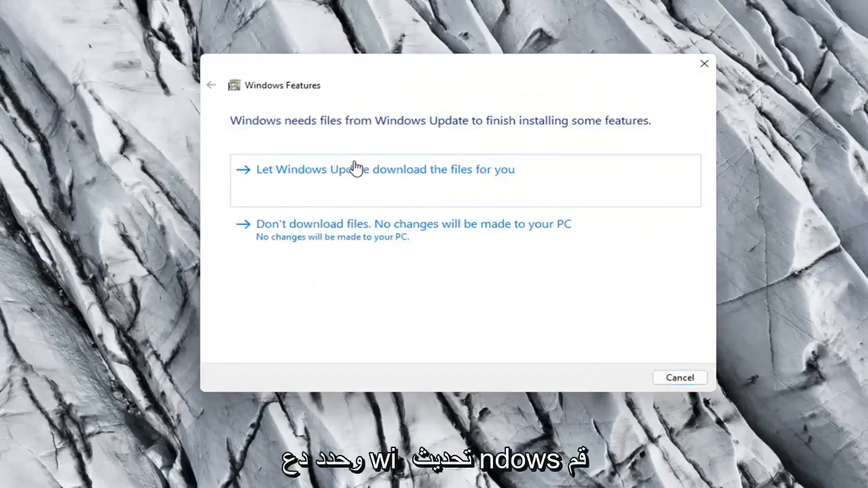
{"action": "mouse_move", "coordinate": [522, 182]}
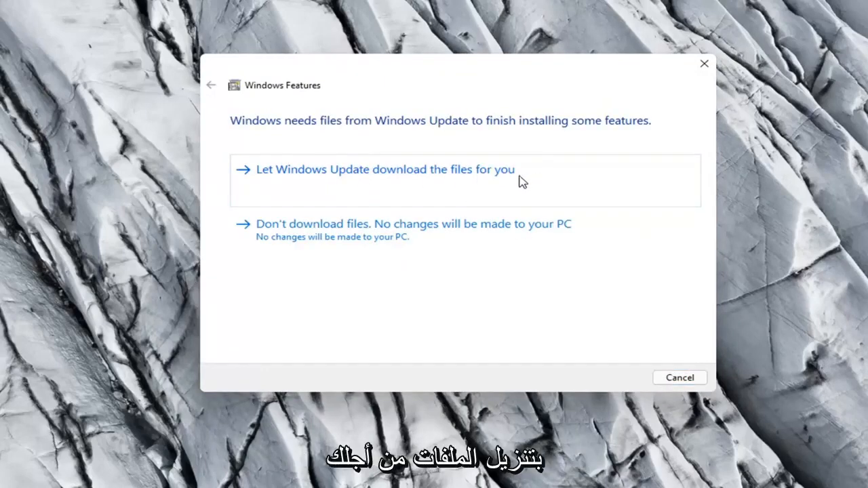
{"action": "left_click", "coordinate": [385, 168]}
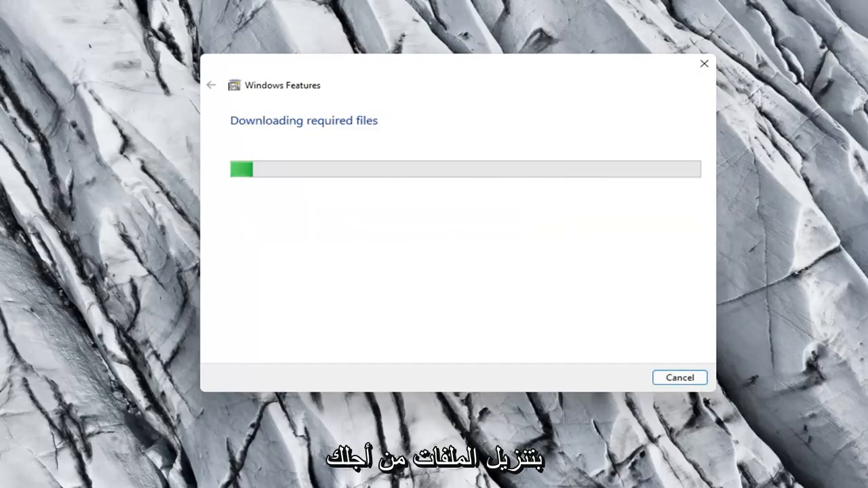